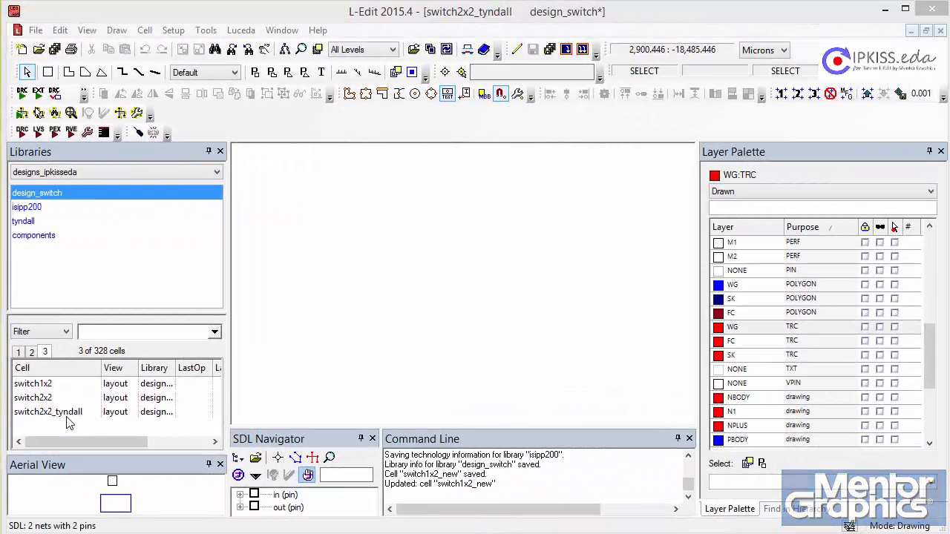
Step: Start a new layout cell from the switch2x2_tyndall cell's menu and edit its name
right_click(47, 412)
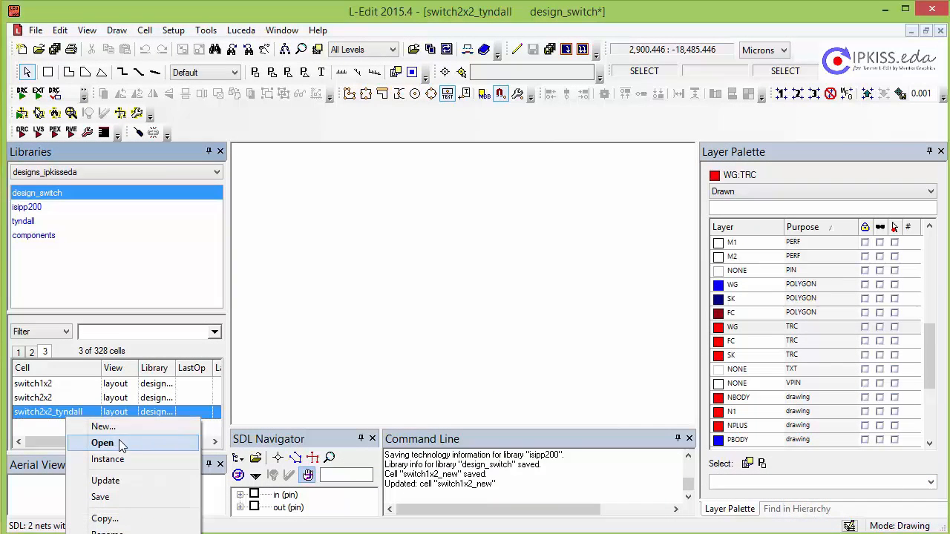
click(103, 426)
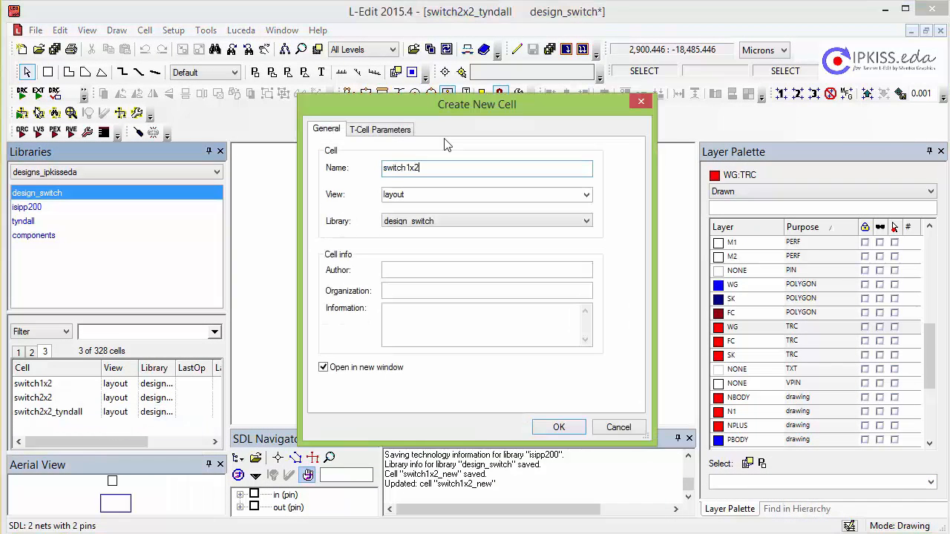
click(558, 427)
text(M1)
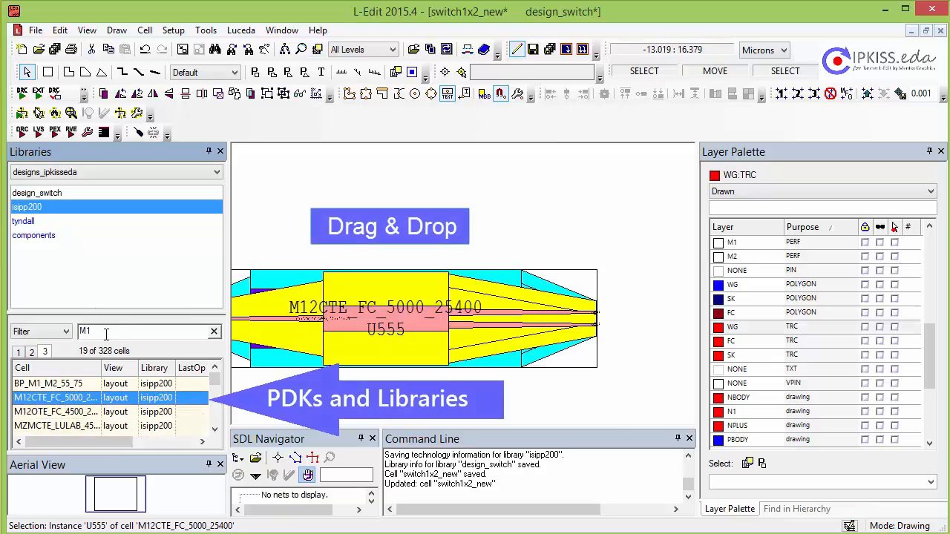
Step: Place the PSTCTE_WGNPLUS phase shifter with length 150 between the MMI components
text(2.000)
text(PST)
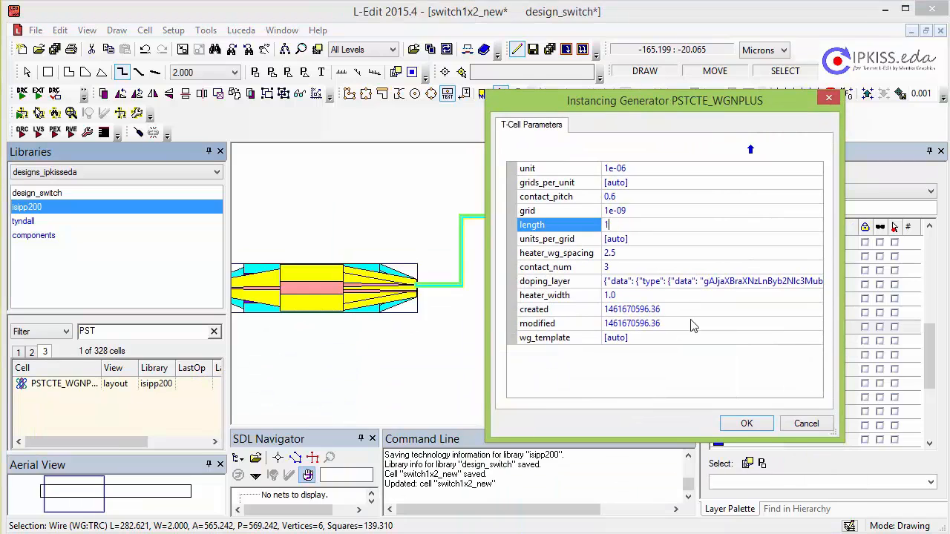
text(50)
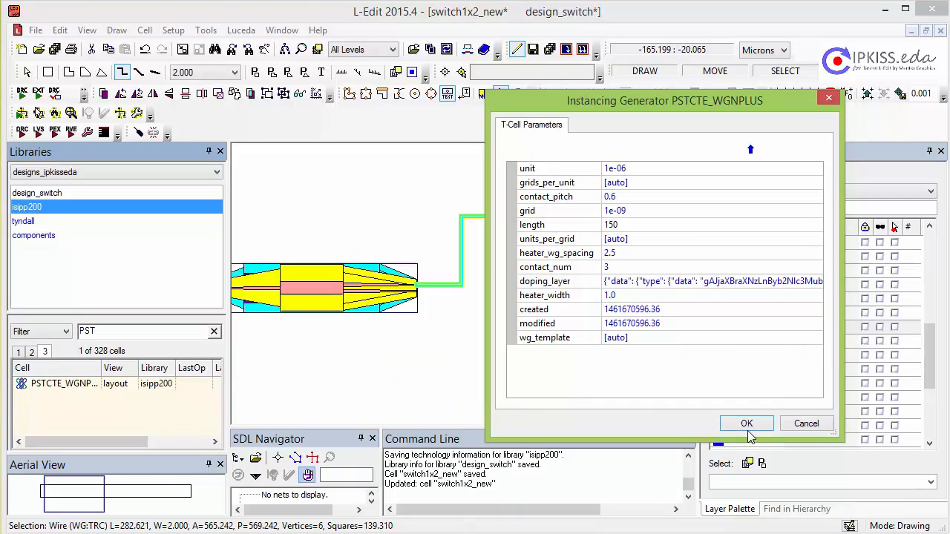
click(747, 423)
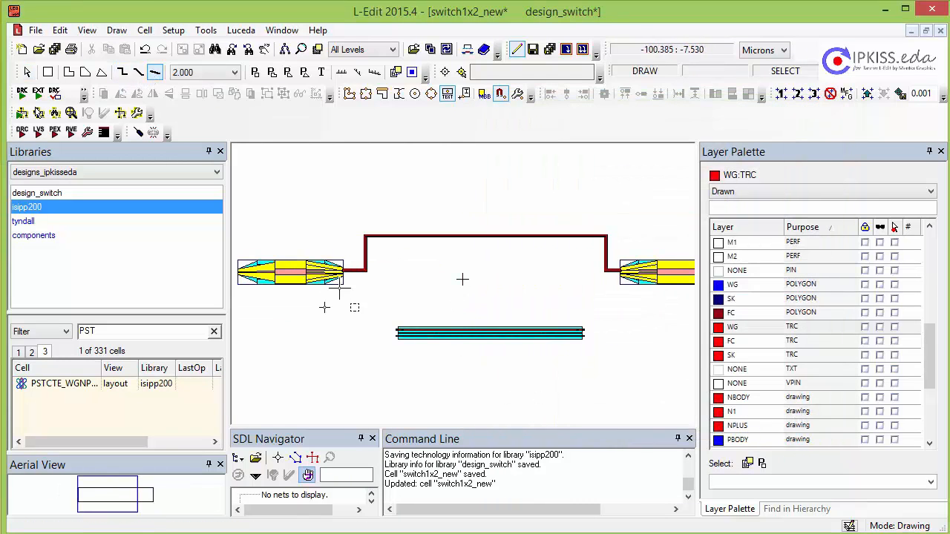
Step: Use the top menu bar to save all design_switch cells
click(241, 29)
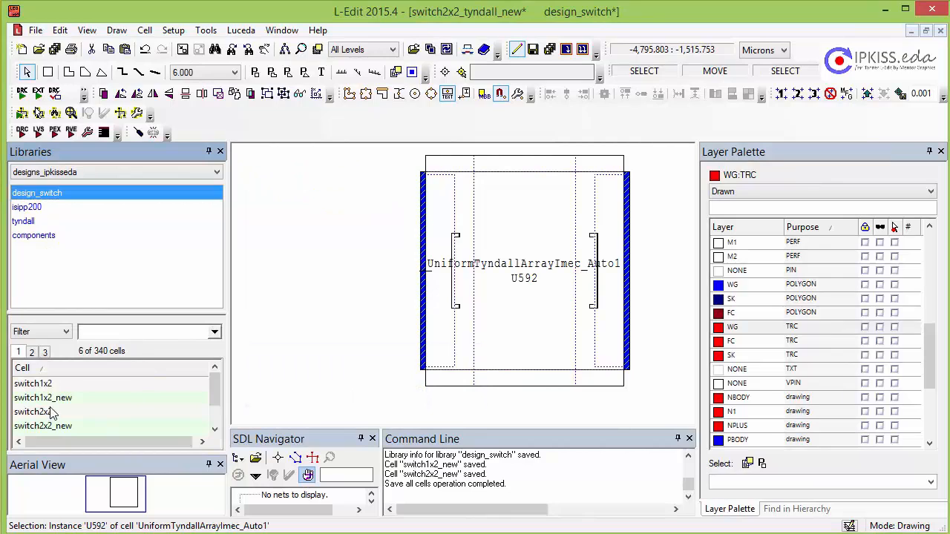
Step: Select switch1x2_new in the Cells list for placement into the Tyndall array
click(42, 397)
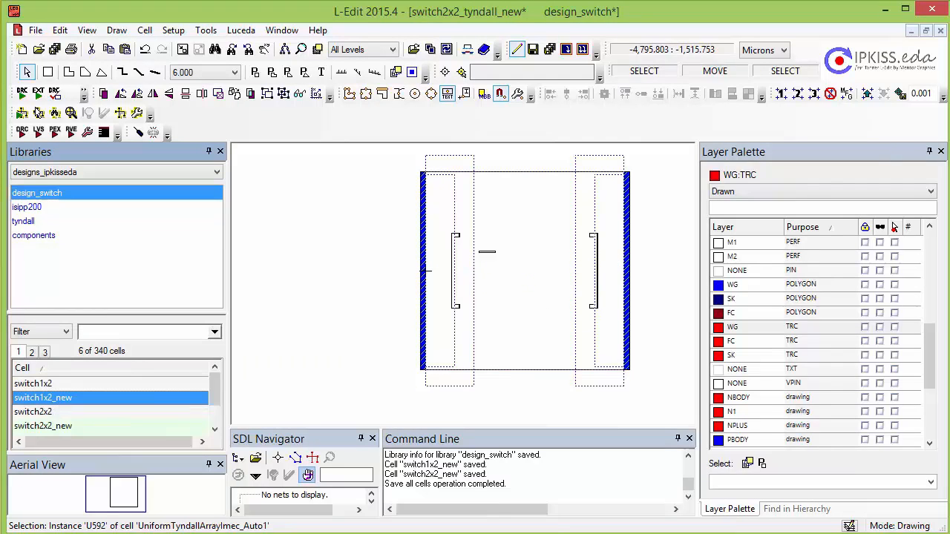